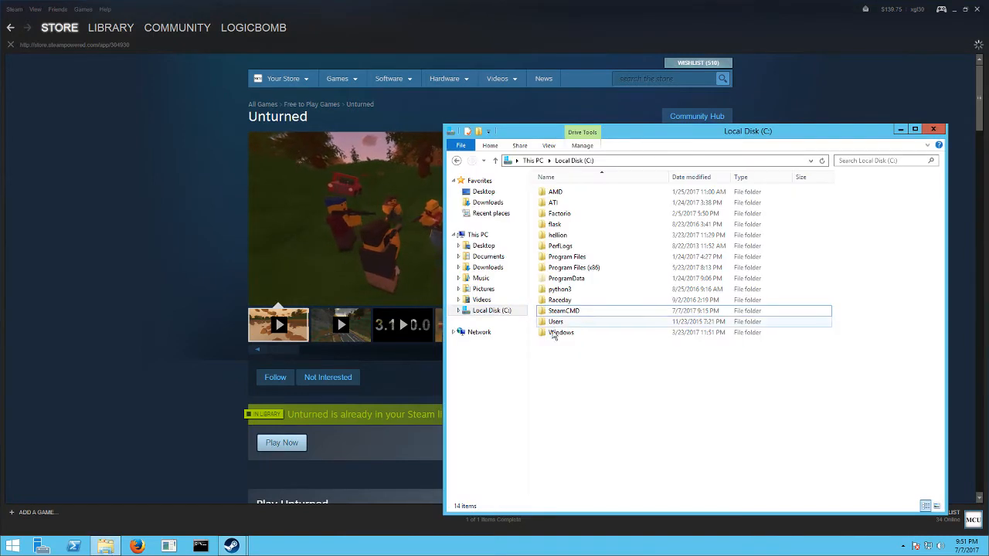
mouse_move(564, 310)
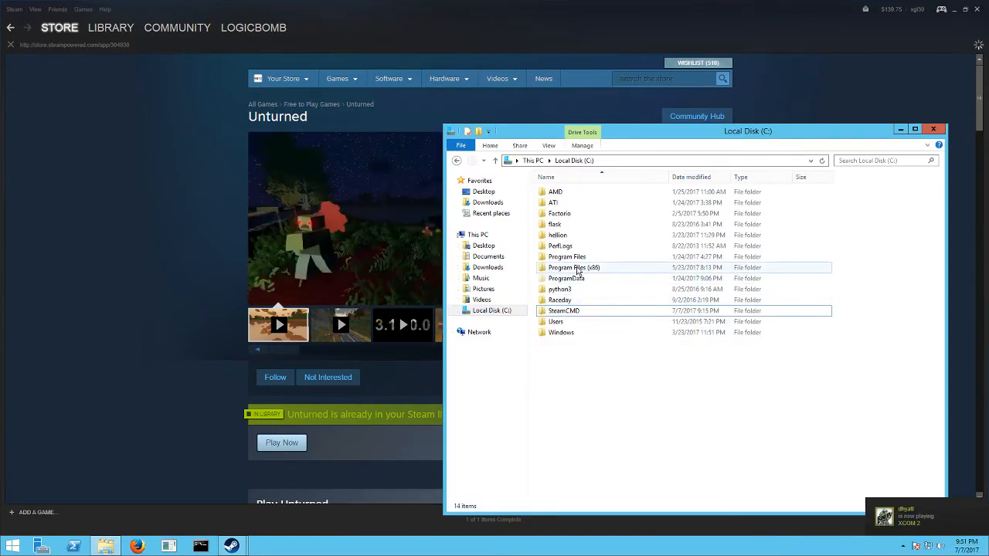
Step: Navigate through Program Files (x86) and steamapps into the common games folder
double_click(574, 267)
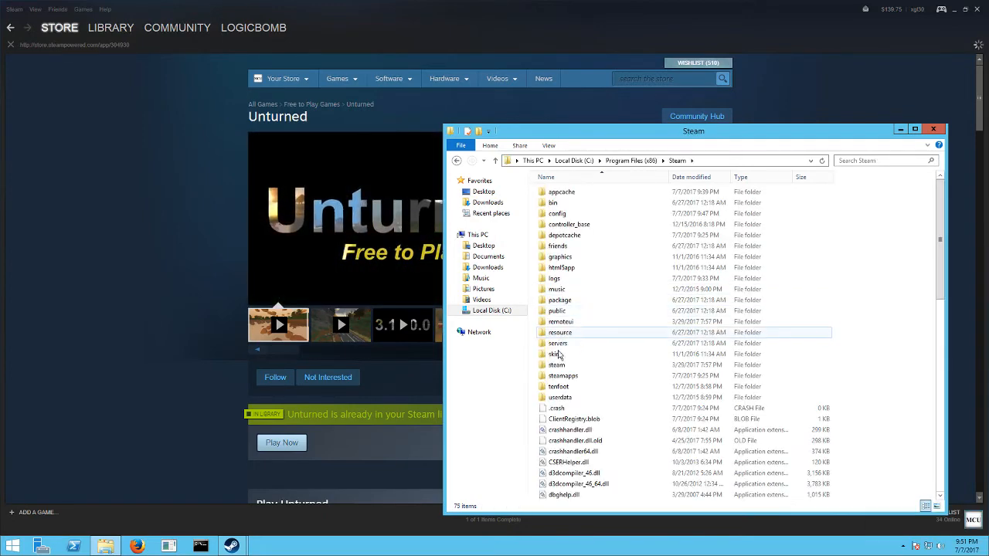
double_click(562, 375)
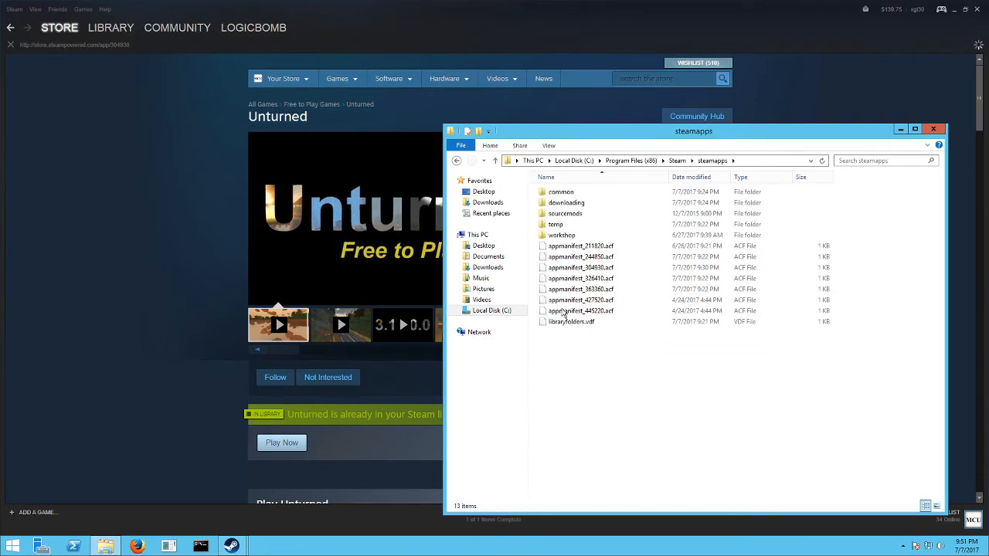
double_click(560, 191)
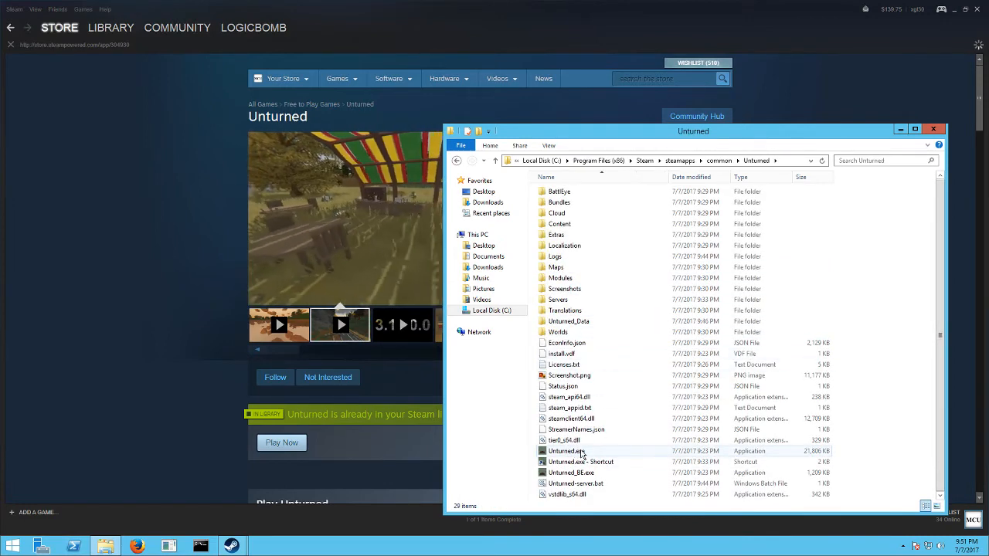
Step: Create a shortcut to Unturned.exe in the Unturned install folder
click(566, 450)
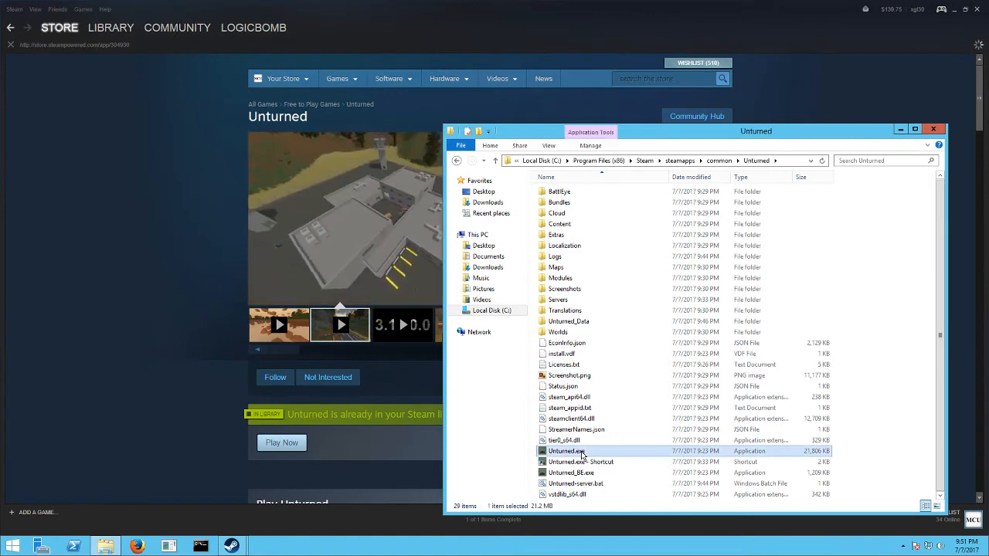
right_click(565, 451)
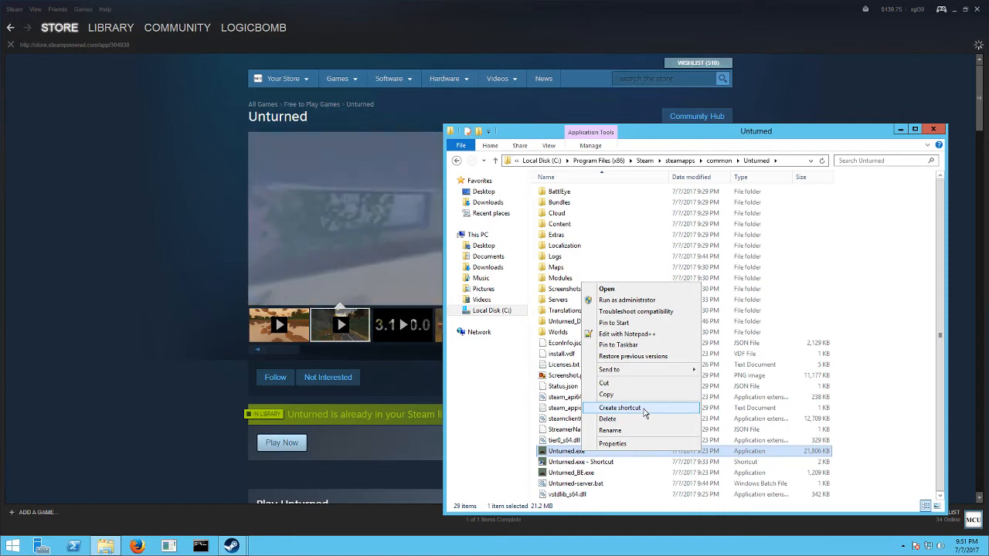
click(619, 408)
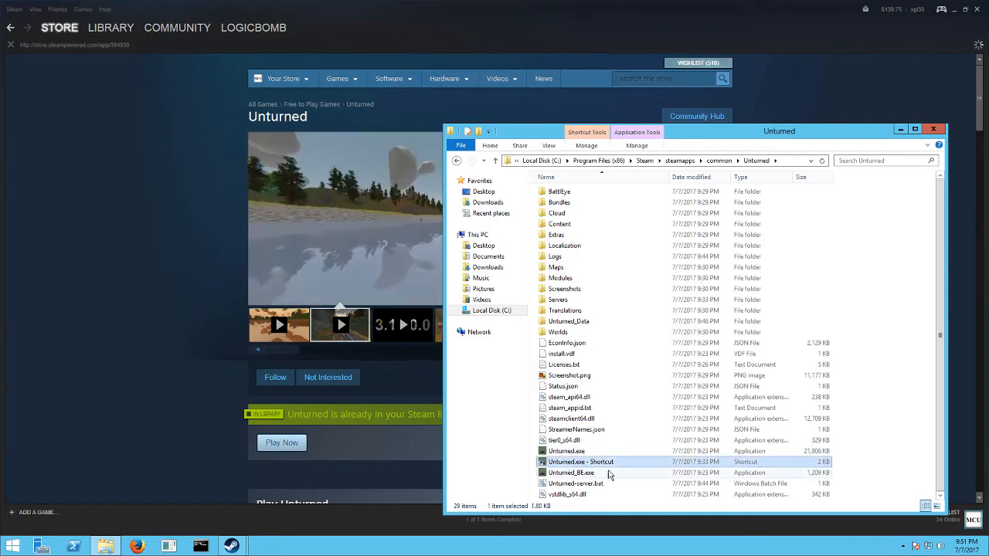
right_click(579, 461)
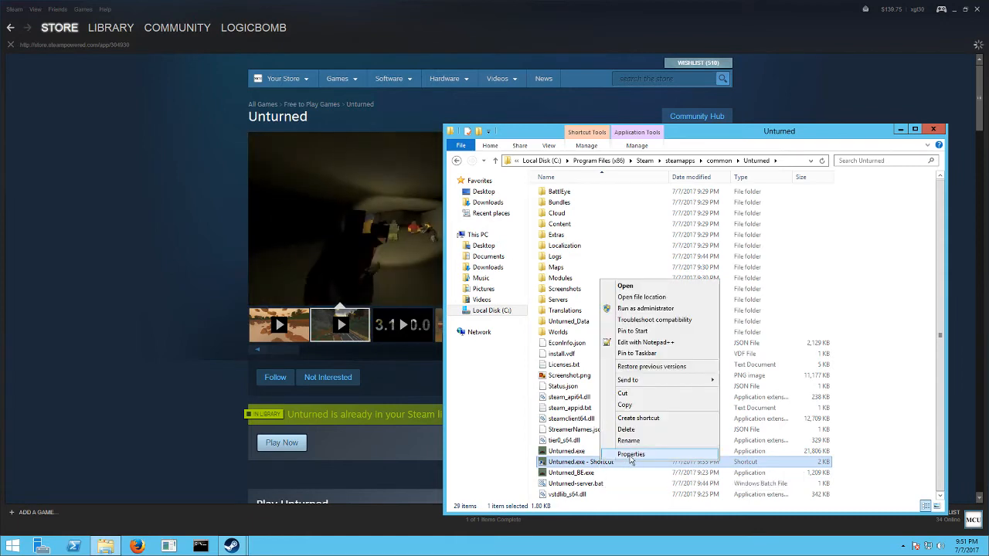
Step: Append -nographics -batchmode +secureserver/Minecraftunion to the shortcut's Target and apply it
click(630, 455)
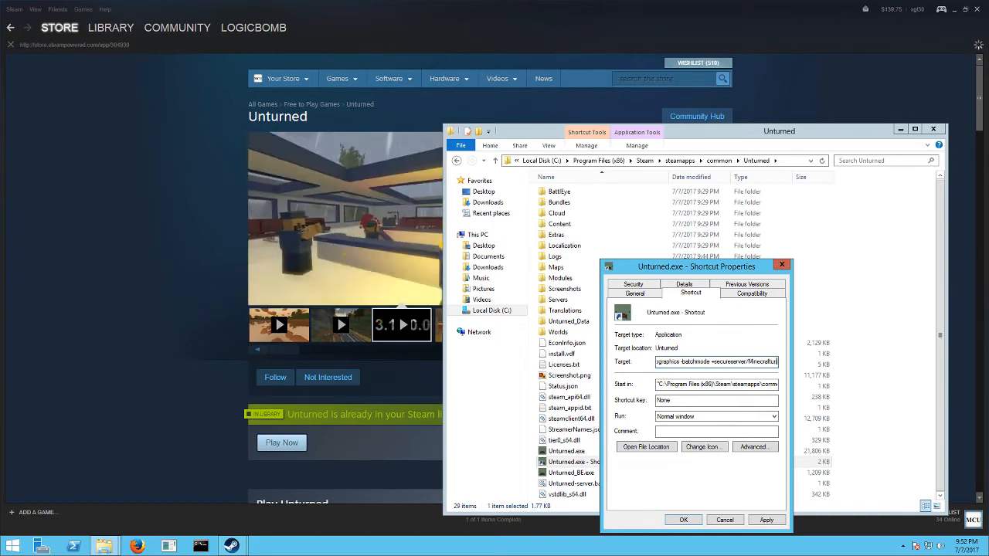
click(766, 519)
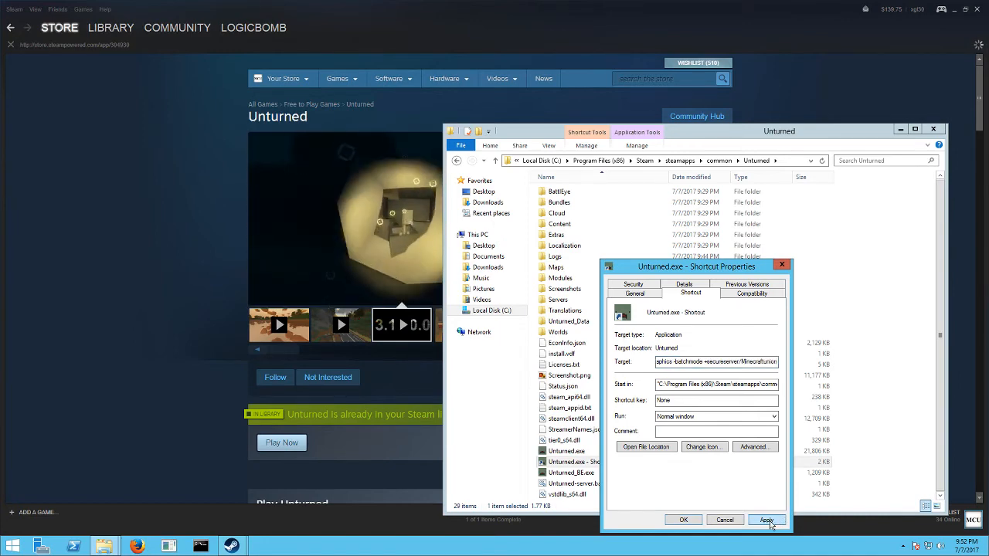
click(766, 519)
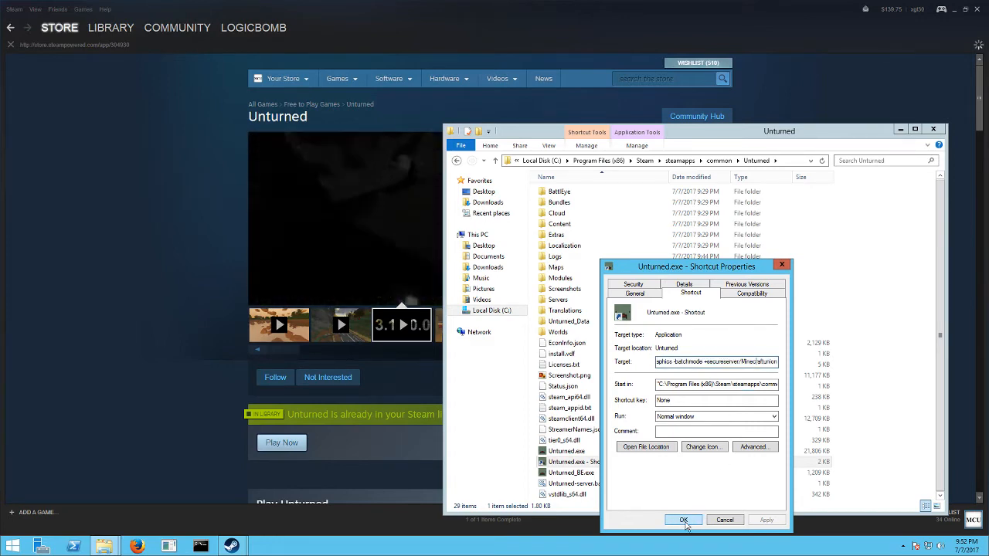
click(683, 519)
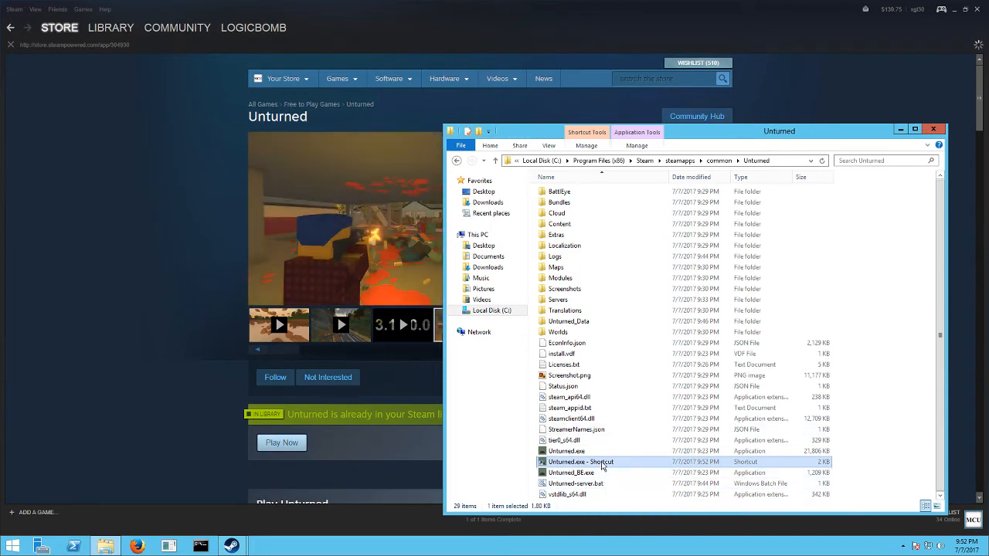
click(580, 461)
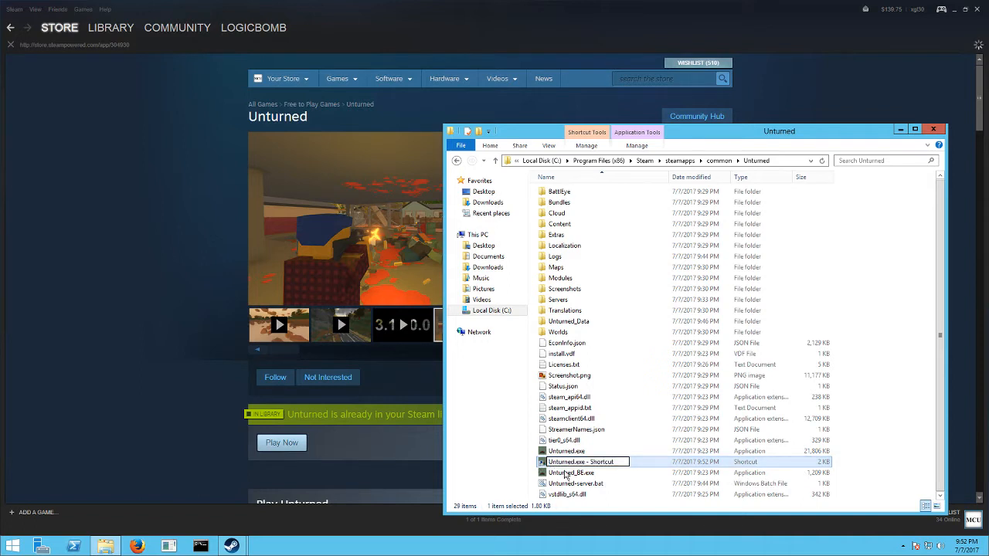
click(581, 461)
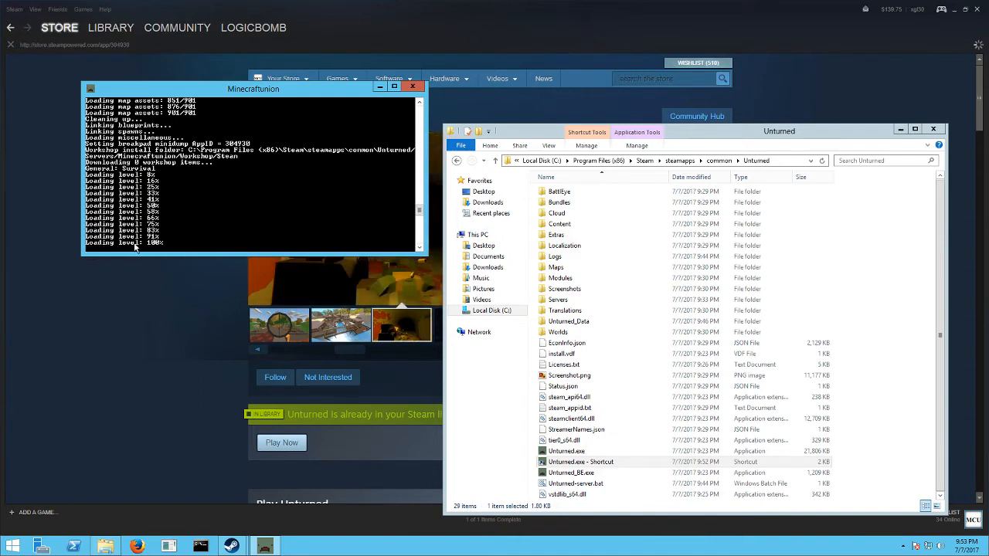
mouse_move(193, 255)
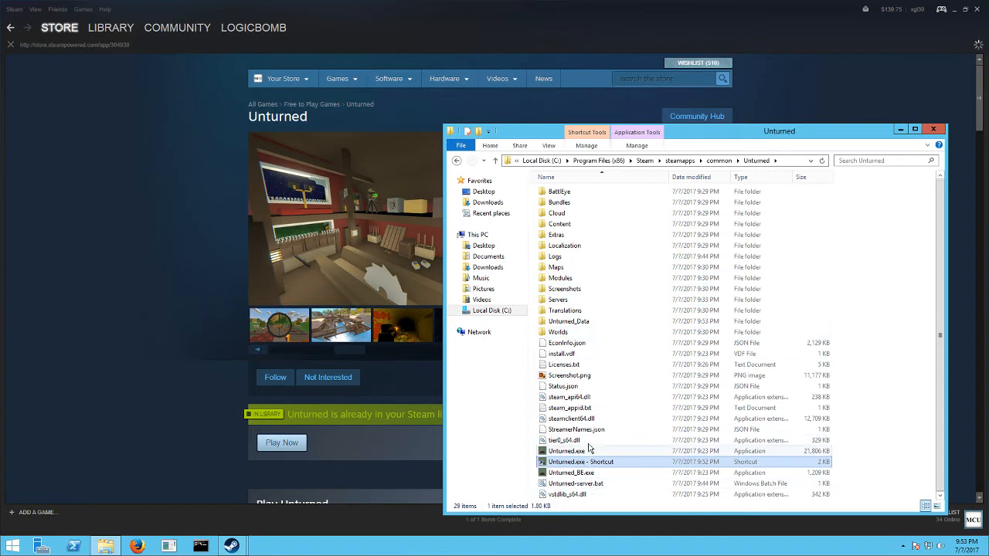
Step: Go into Servers > Minecraftunion > Server settings folder
click(558, 300)
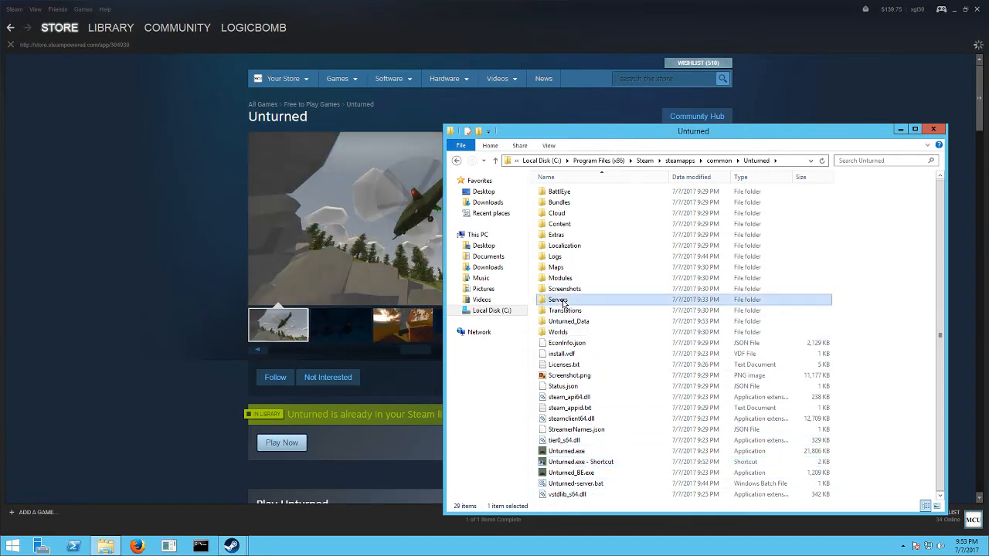
double_click(557, 299)
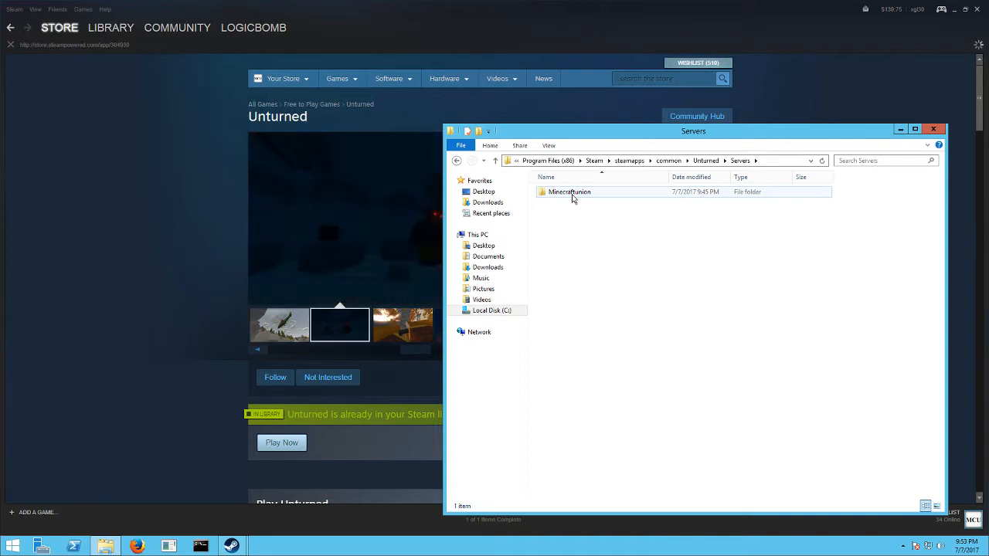
double_click(569, 191)
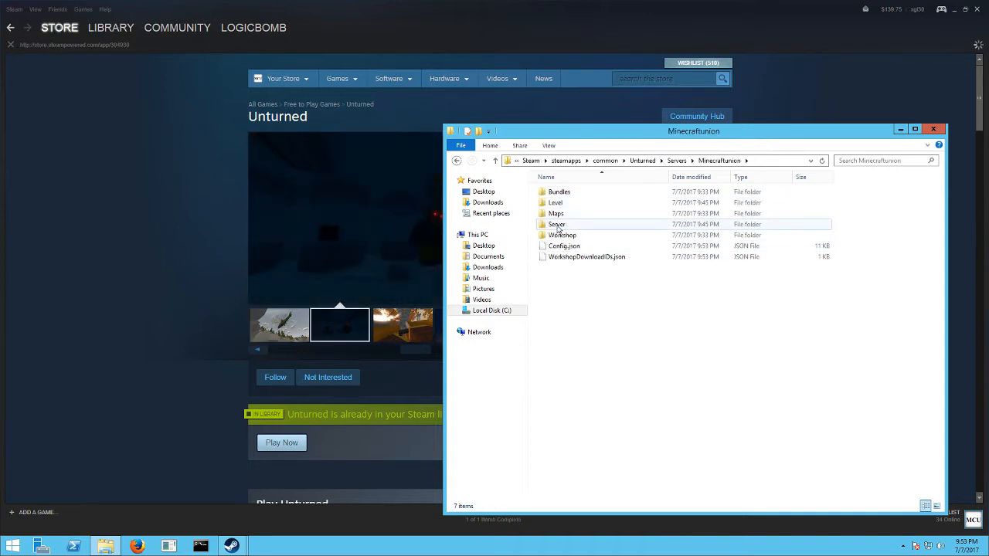
double_click(557, 224)
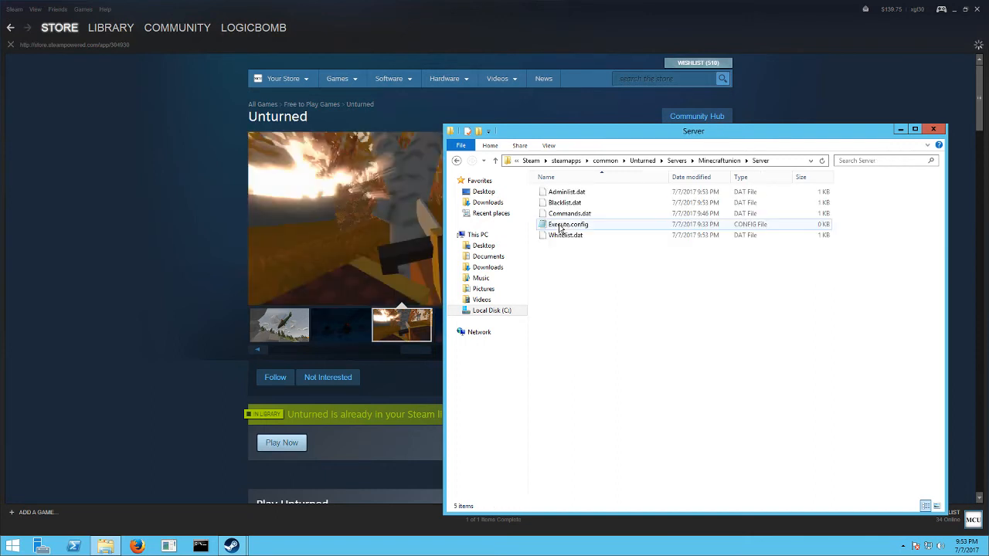
Step: Open Commands.dat with Edit with Notepad++
click(569, 213)
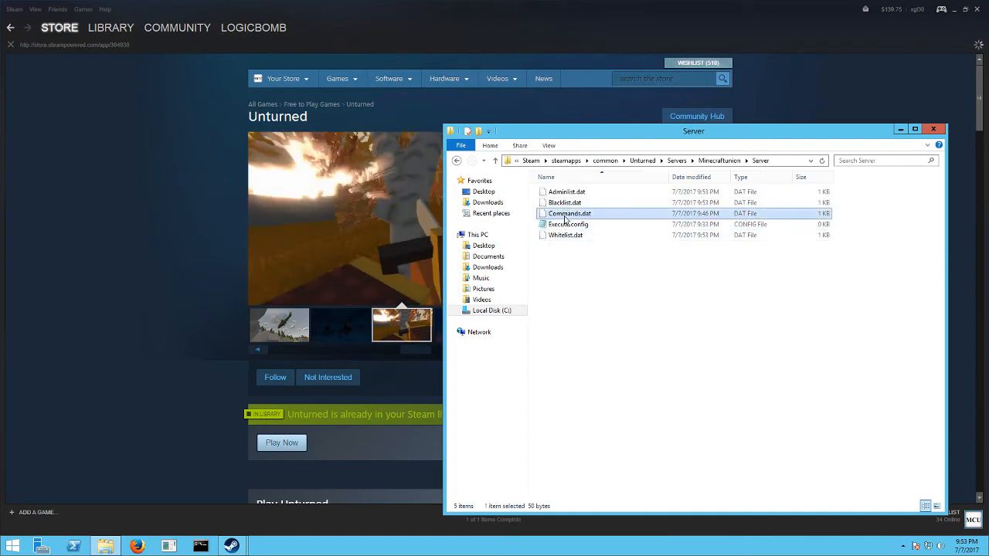
click(564, 202)
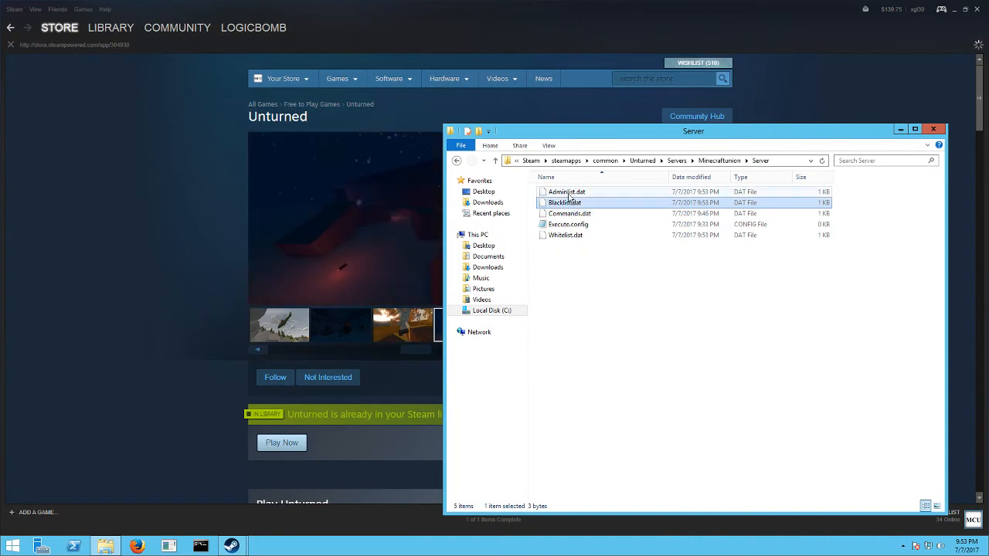
click(567, 192)
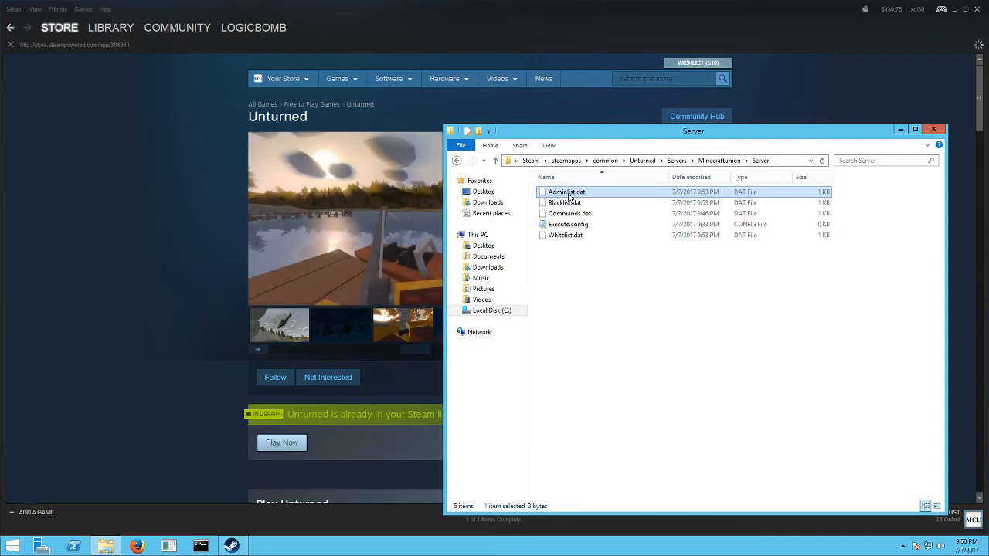
click(570, 213)
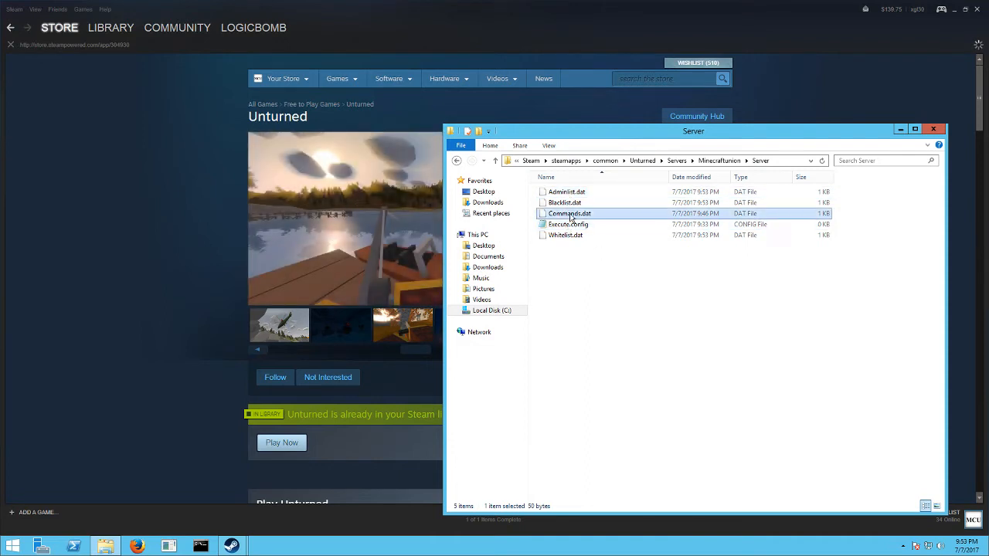
right_click(569, 213)
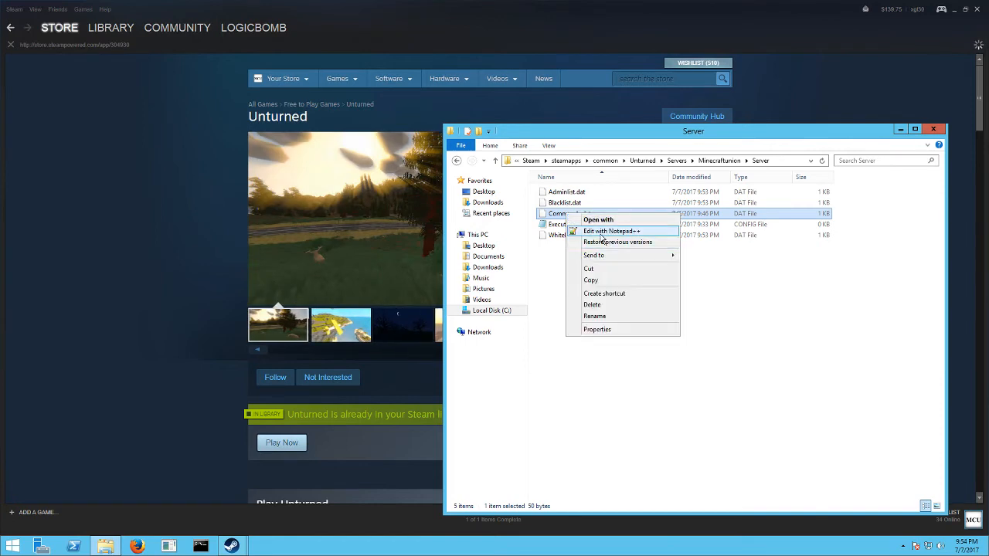
click(611, 231)
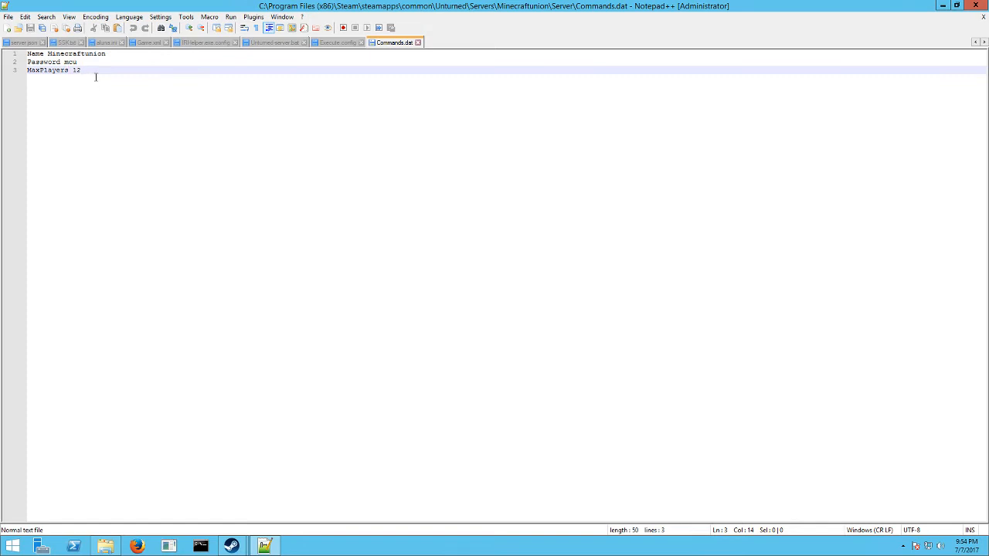
Step: Add a fourth line starting with 'Mode' after MaxPlayers 12
key(enter)
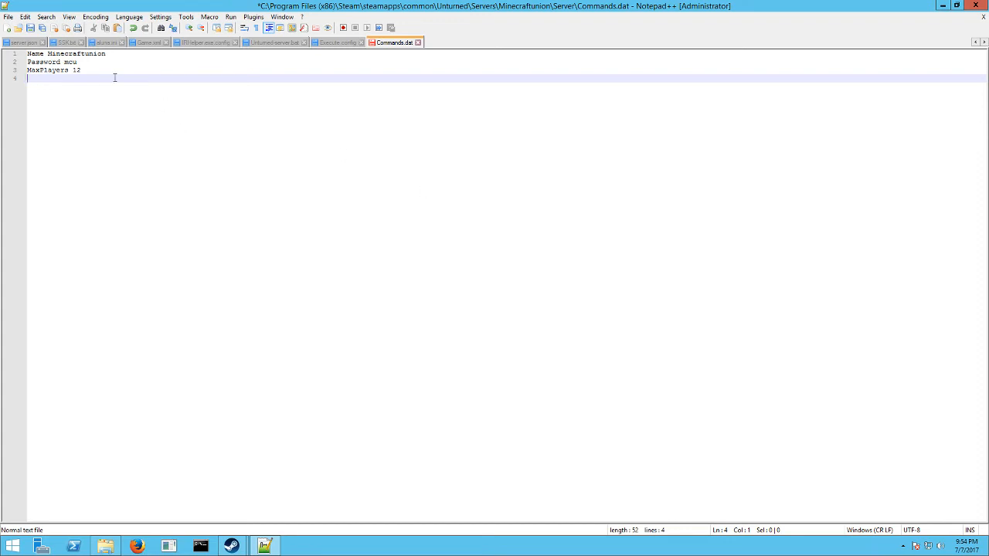
text(mode)
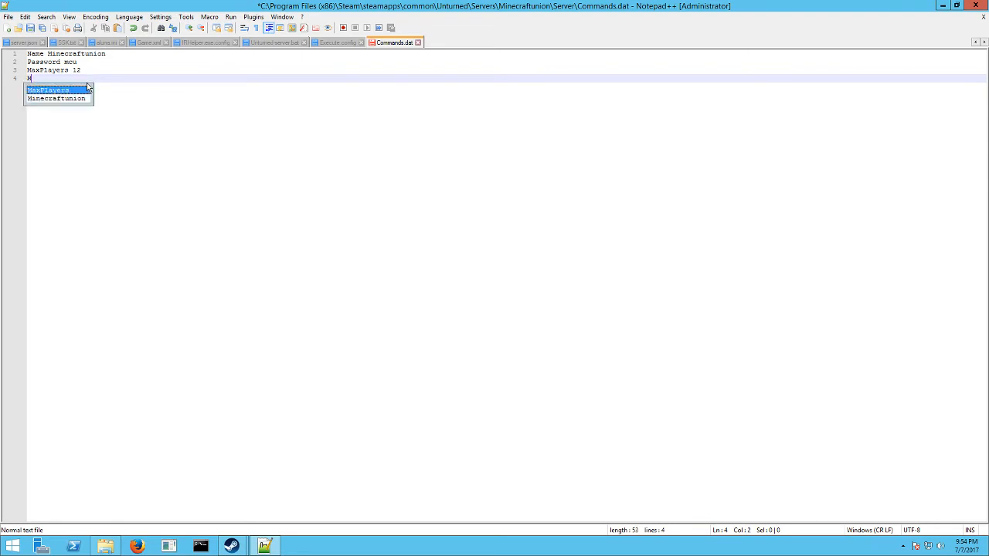
text(ode)
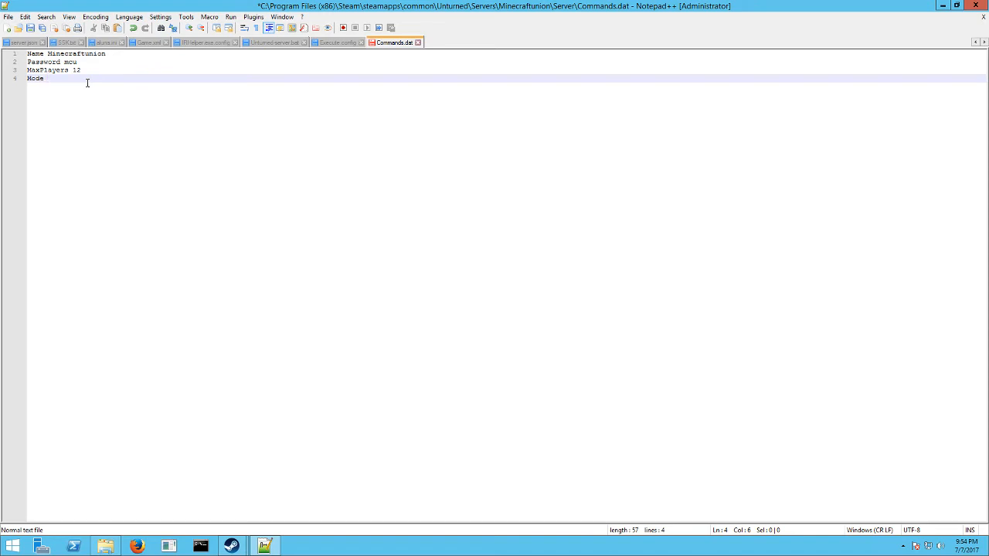
Step: Type Normal as the mode and enter 554823824 for a fifth-line Owner entry
text(Nomr)
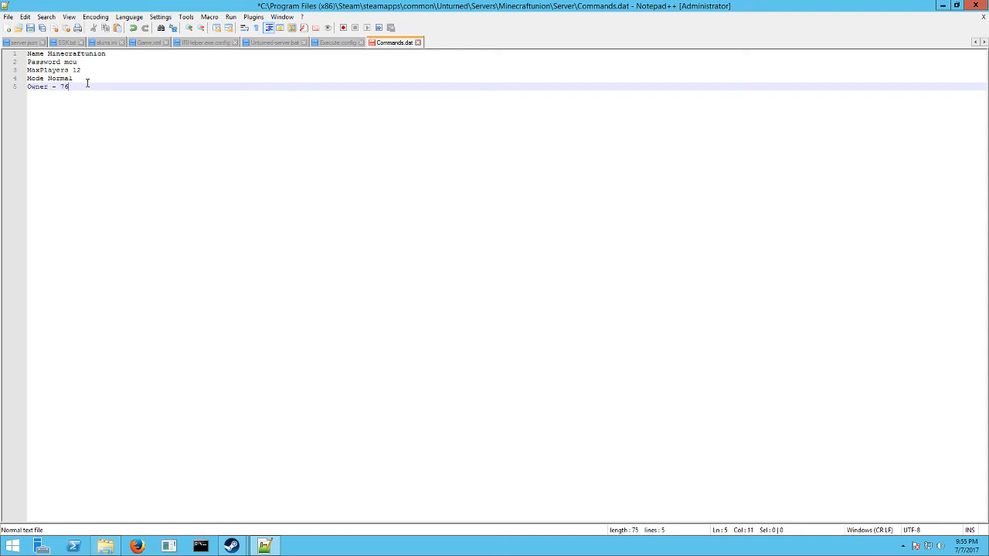
text(554823824)
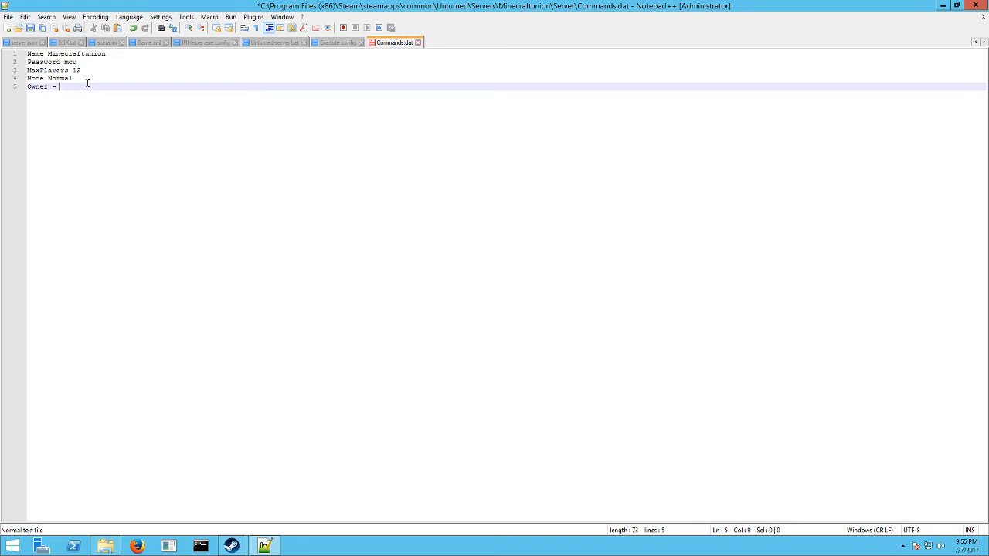
mouse_move(258, 275)
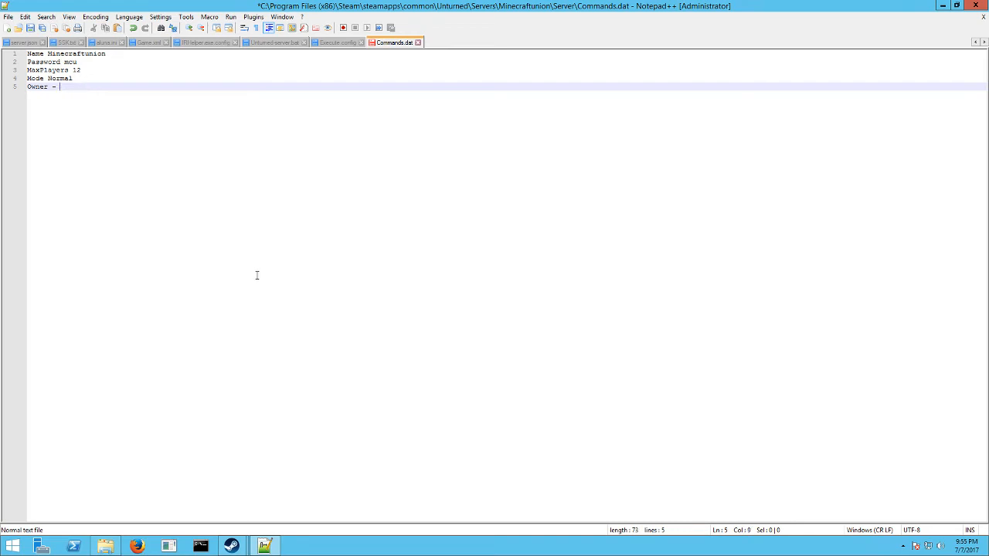
mouse_move(117, 204)
text(Port)
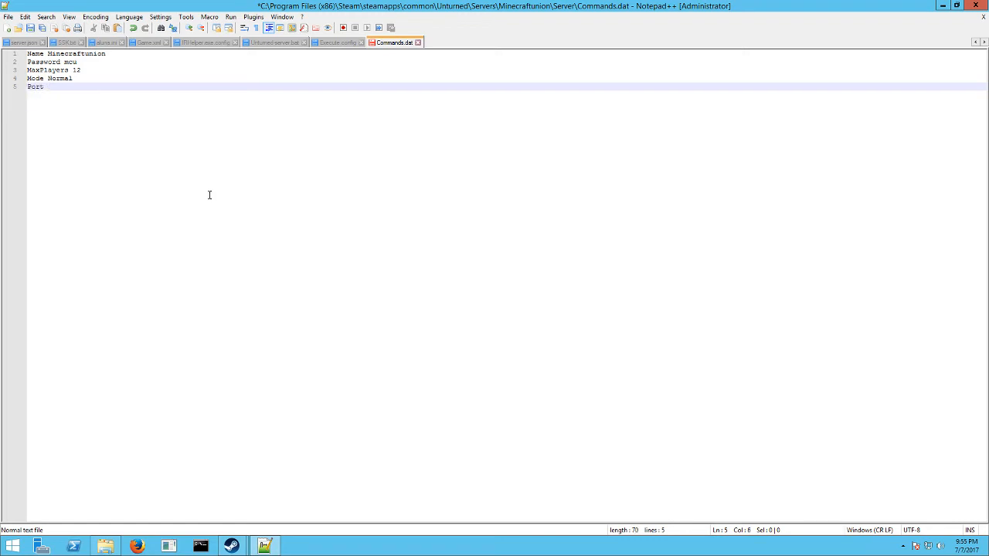
Step: Enter the Port value 27015 on line five, correcting its trailing digits
text(337)
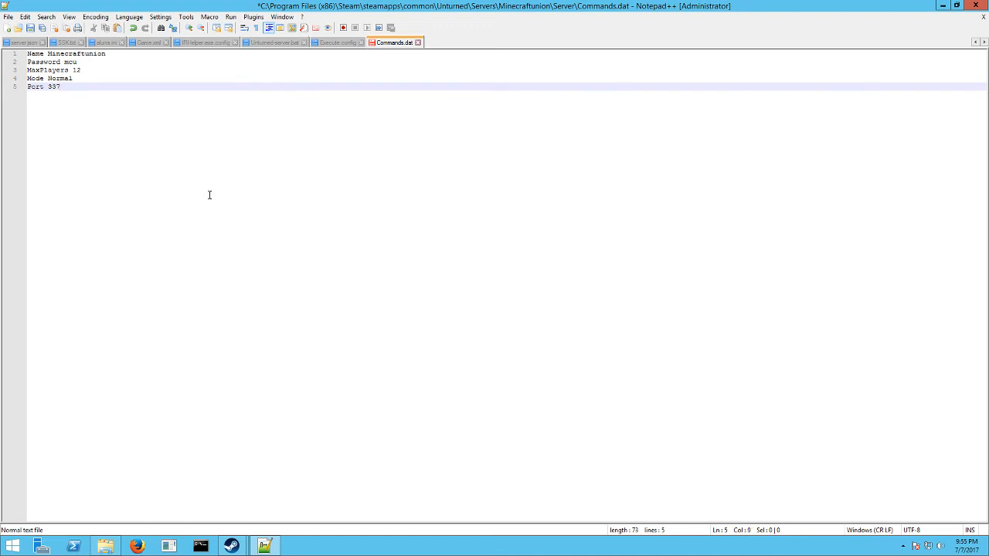
key(BackSpace)
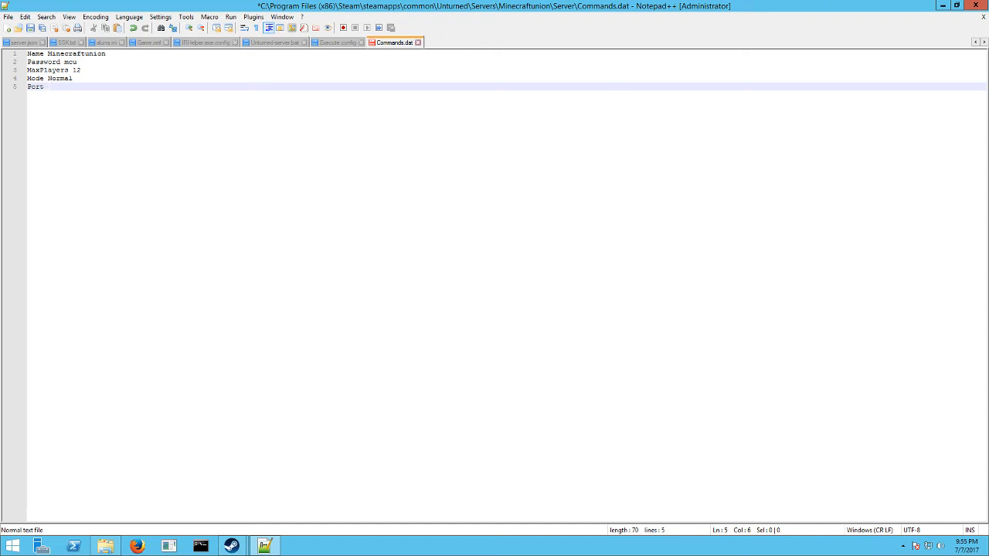
text(27015)
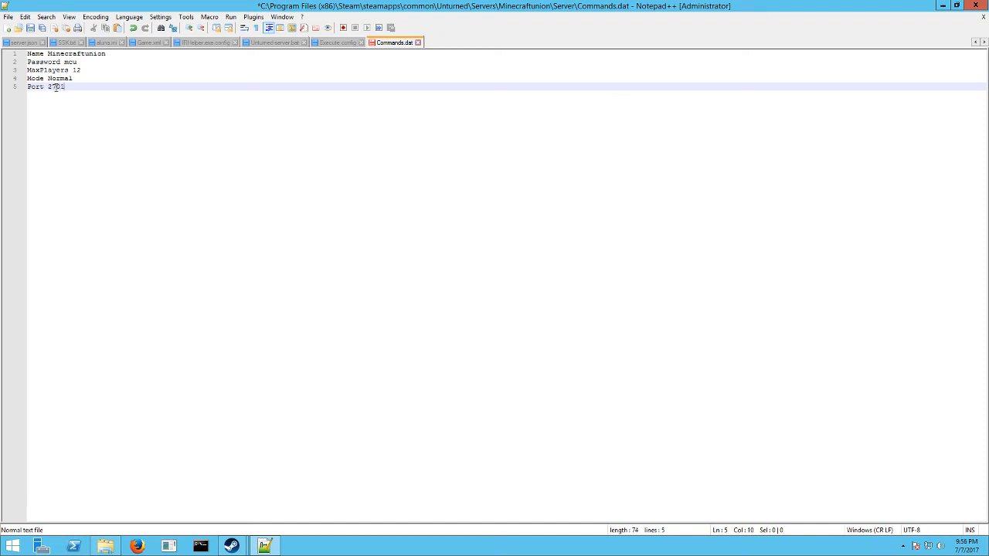
text(5)
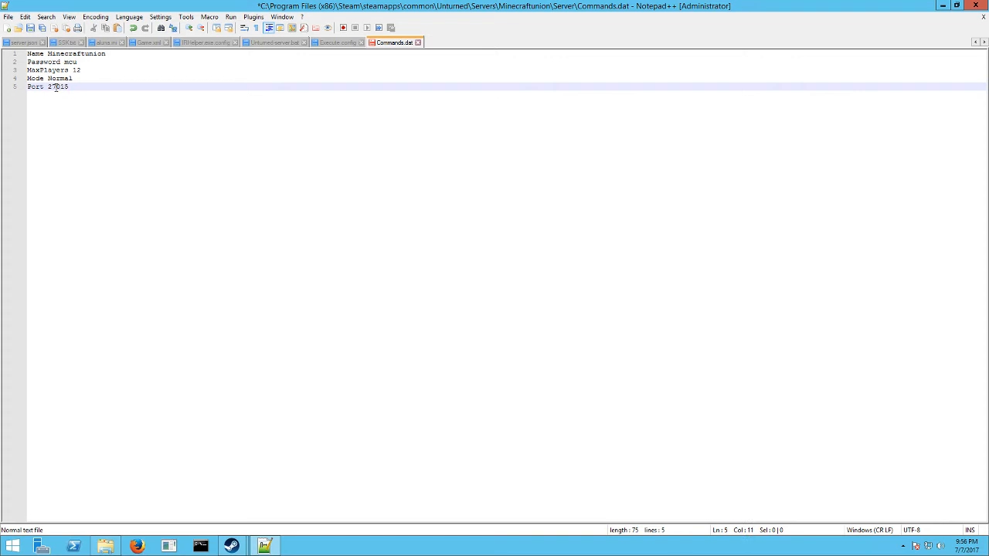
key(Backspace)
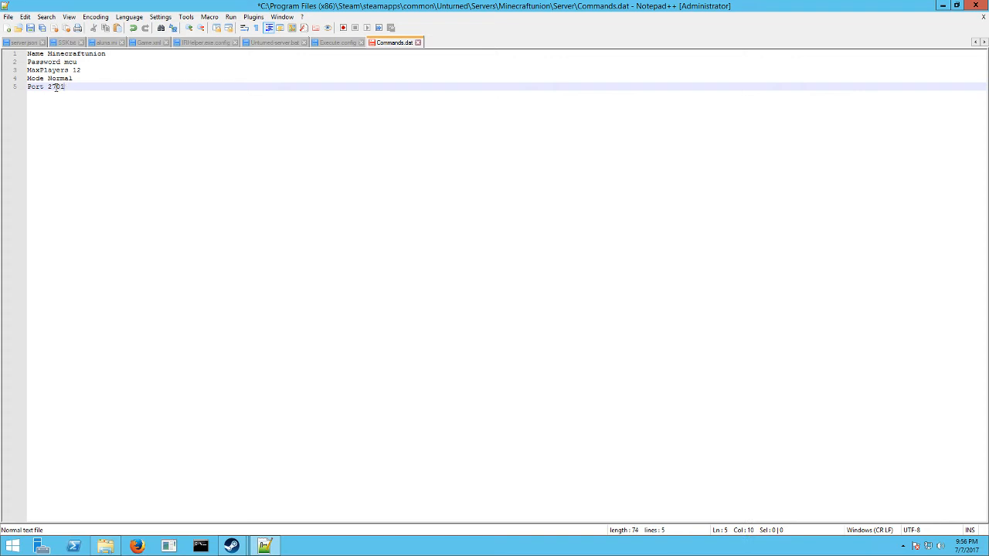
text(8)
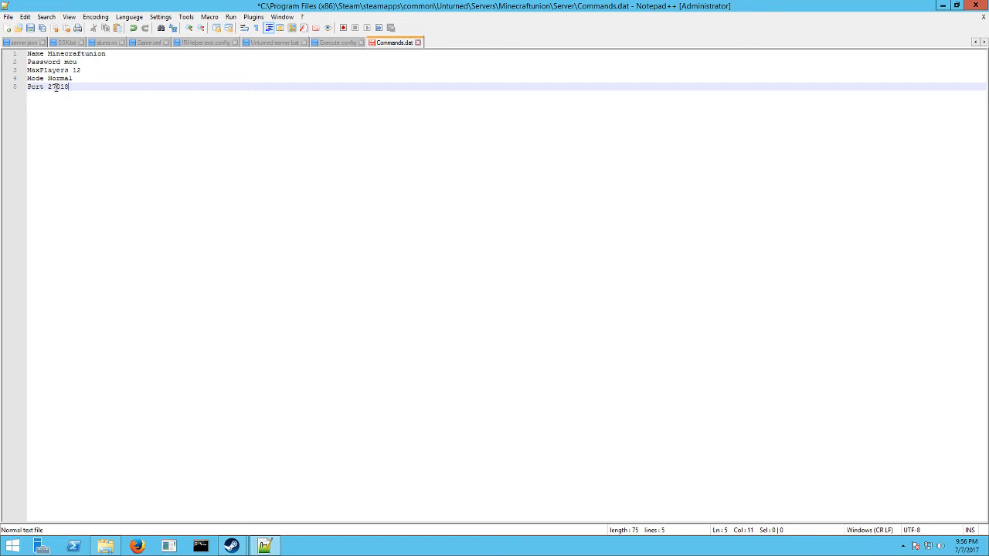
key(BackSpace)
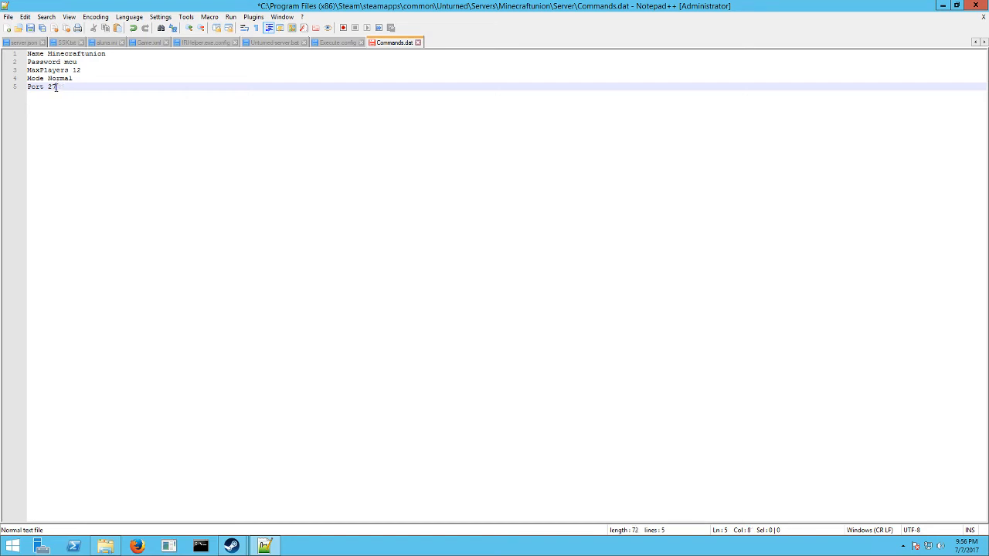
key(BackSpace)
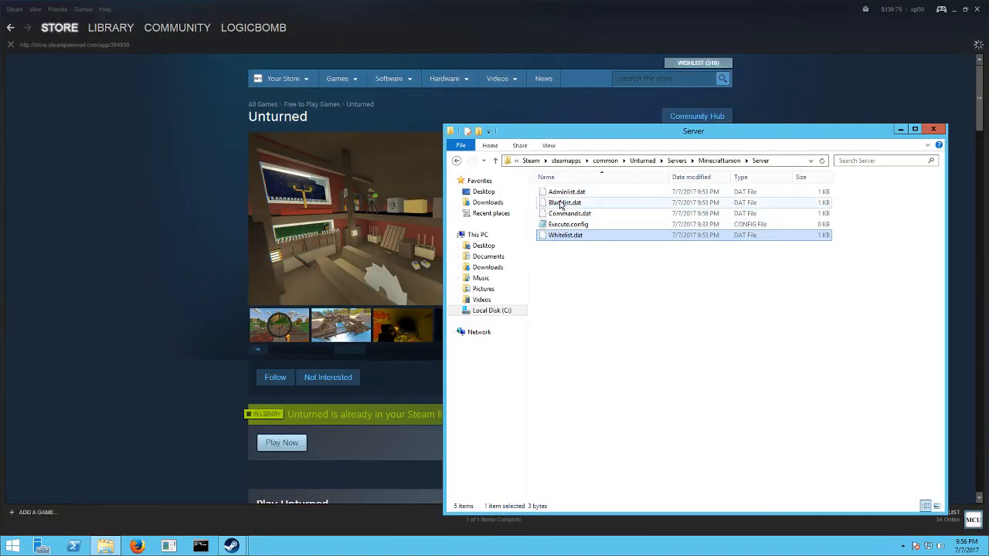
Step: Go back to the Unturned folder and run the Unturned.exe - Server shortcut
click(564, 202)
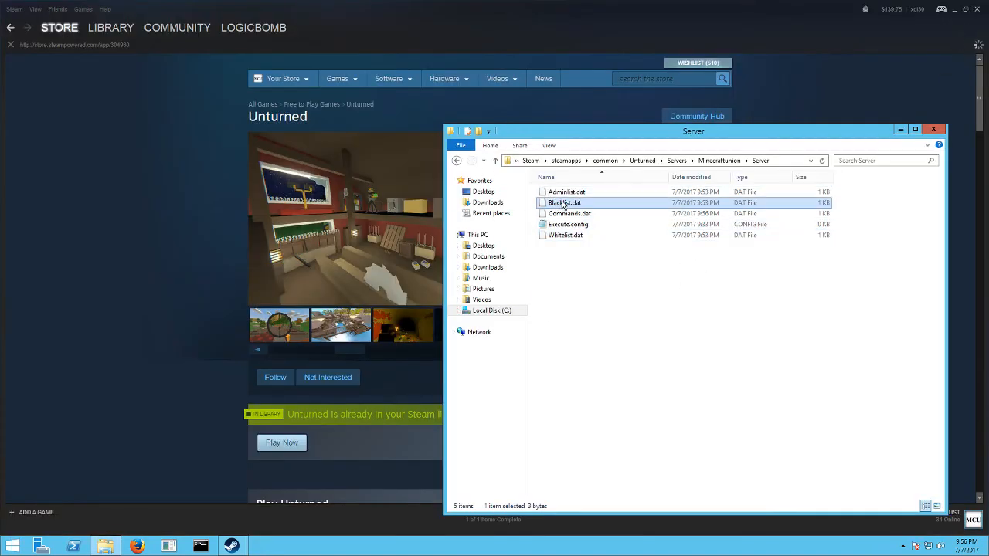
click(456, 161)
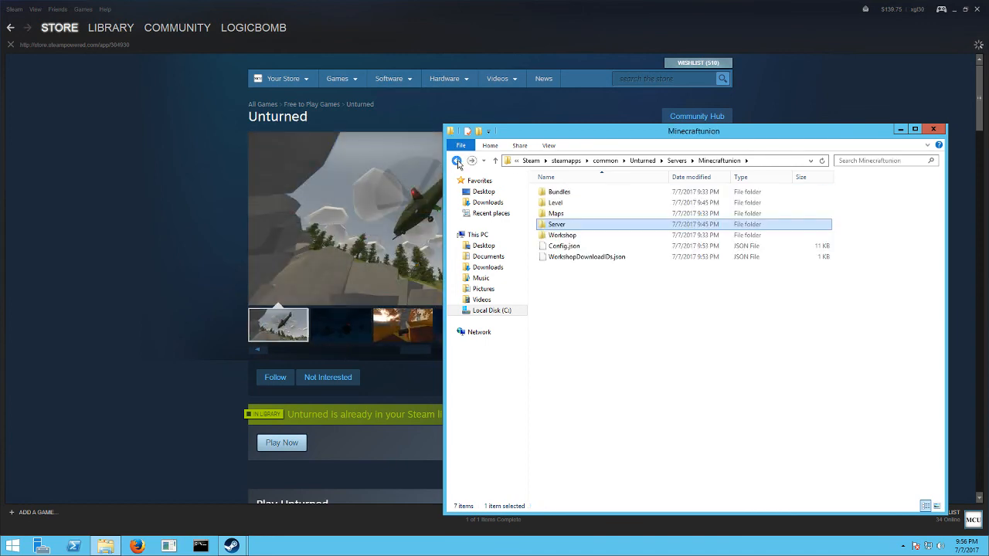
click(456, 161)
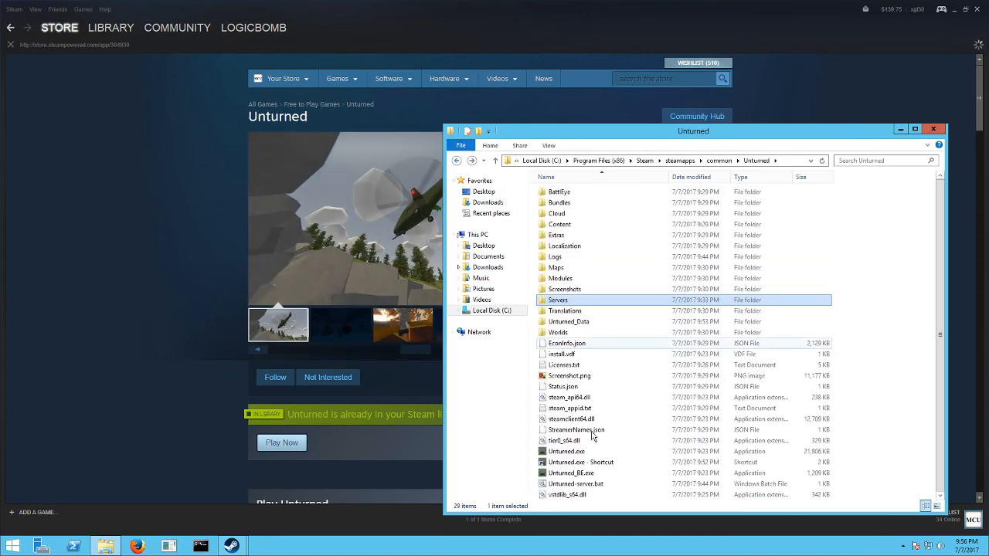
click(581, 462)
text(erver)
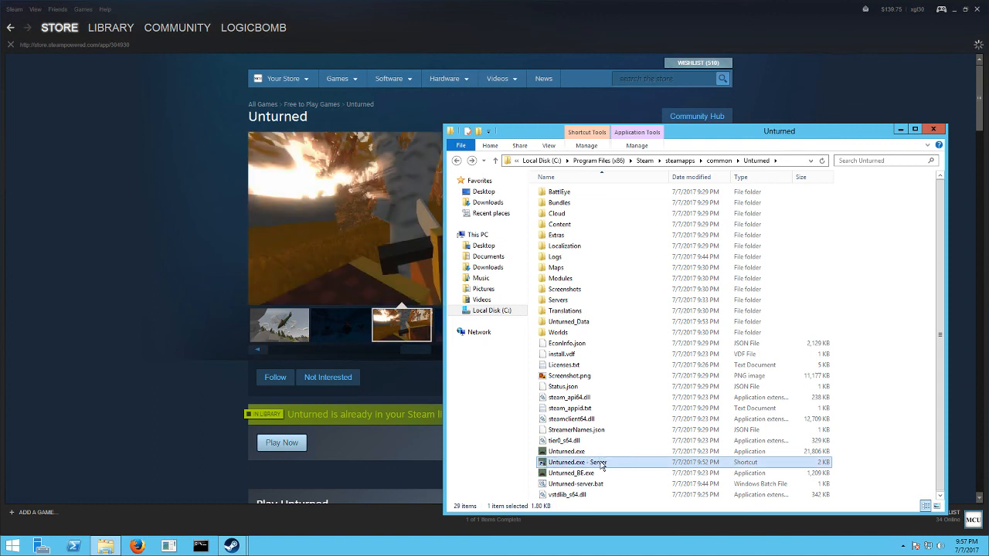
click(577, 461)
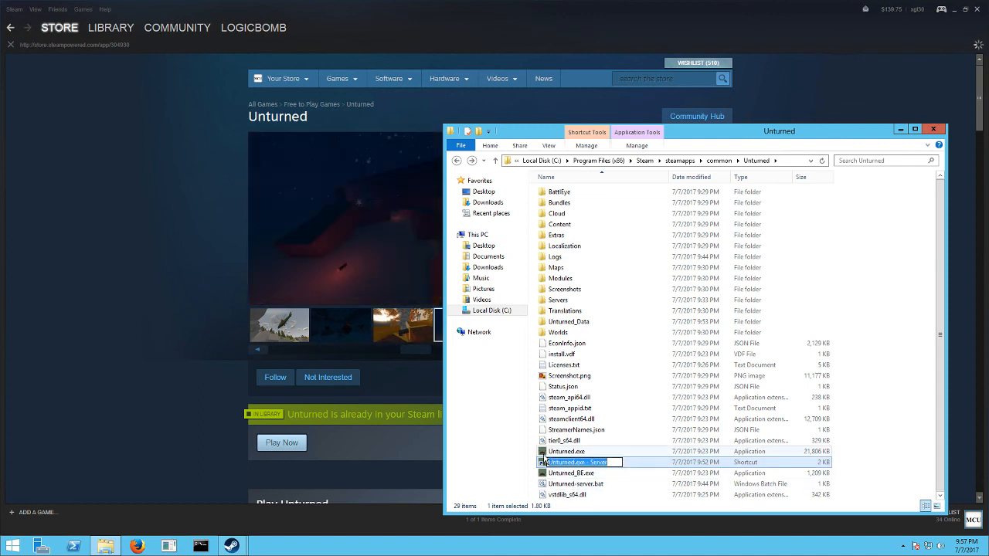
double_click(577, 461)
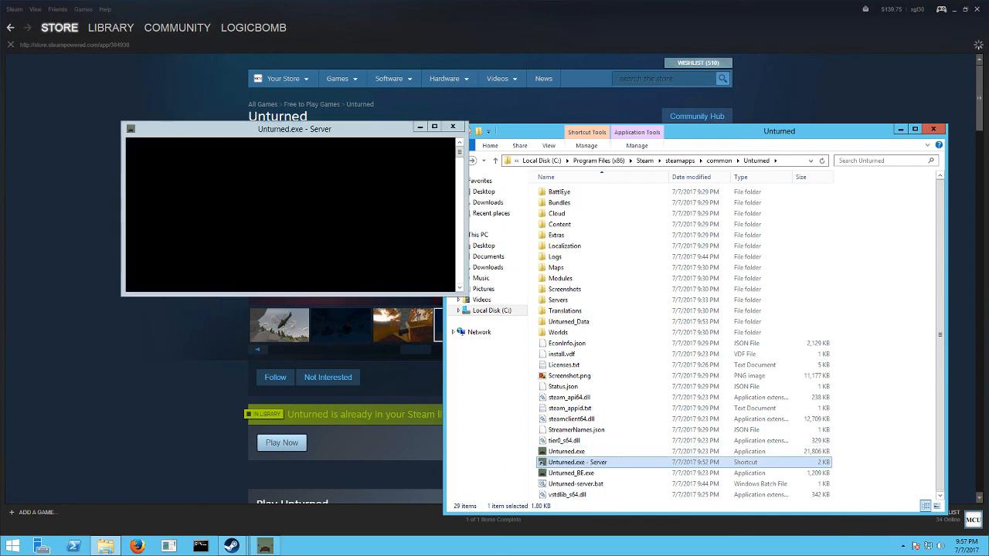